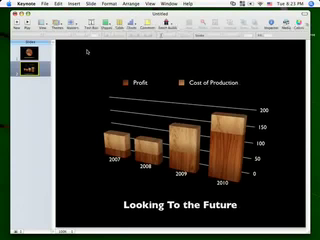
{"action": "mouse_move", "coordinate": [85, 48]}
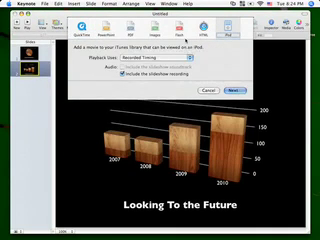
Reveal the iPod export's Playback Uses options, Recorded Timing and Fixed Timing.
{"action": "left_click", "coordinate": [155, 66]}
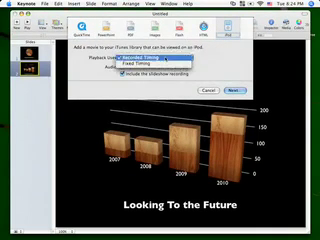